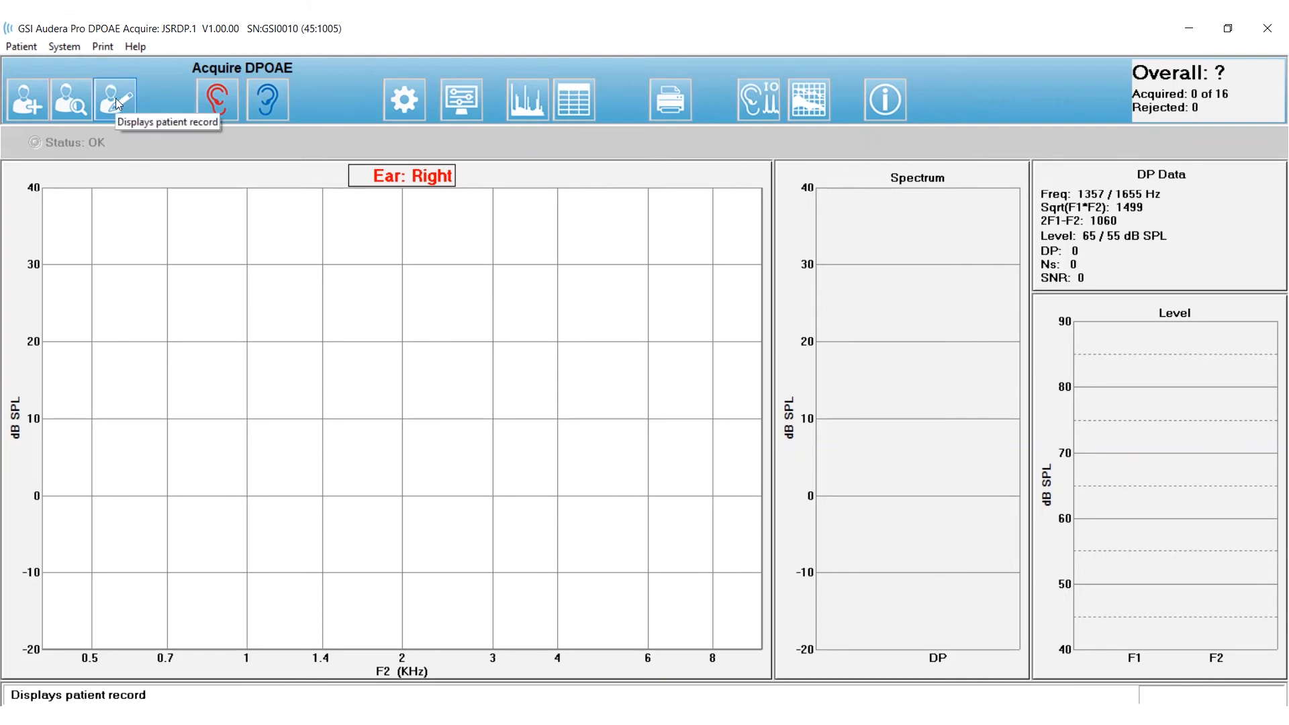
Bring up John Smith's patient record from the toolbar.
{"action": "left_click", "coordinate": [116, 100]}
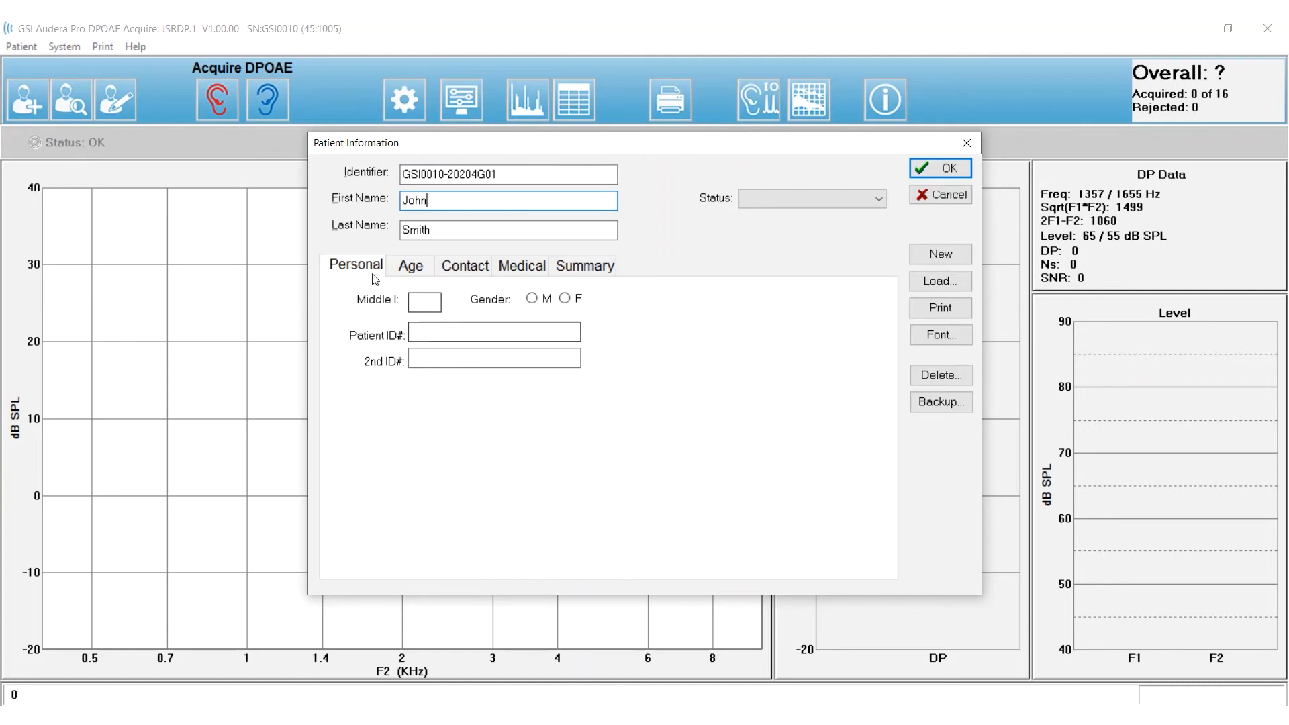
Confirm the Patient Information dialog with OK, returning to the right-ear acquisition screen.
{"action": "left_click", "coordinate": [940, 168]}
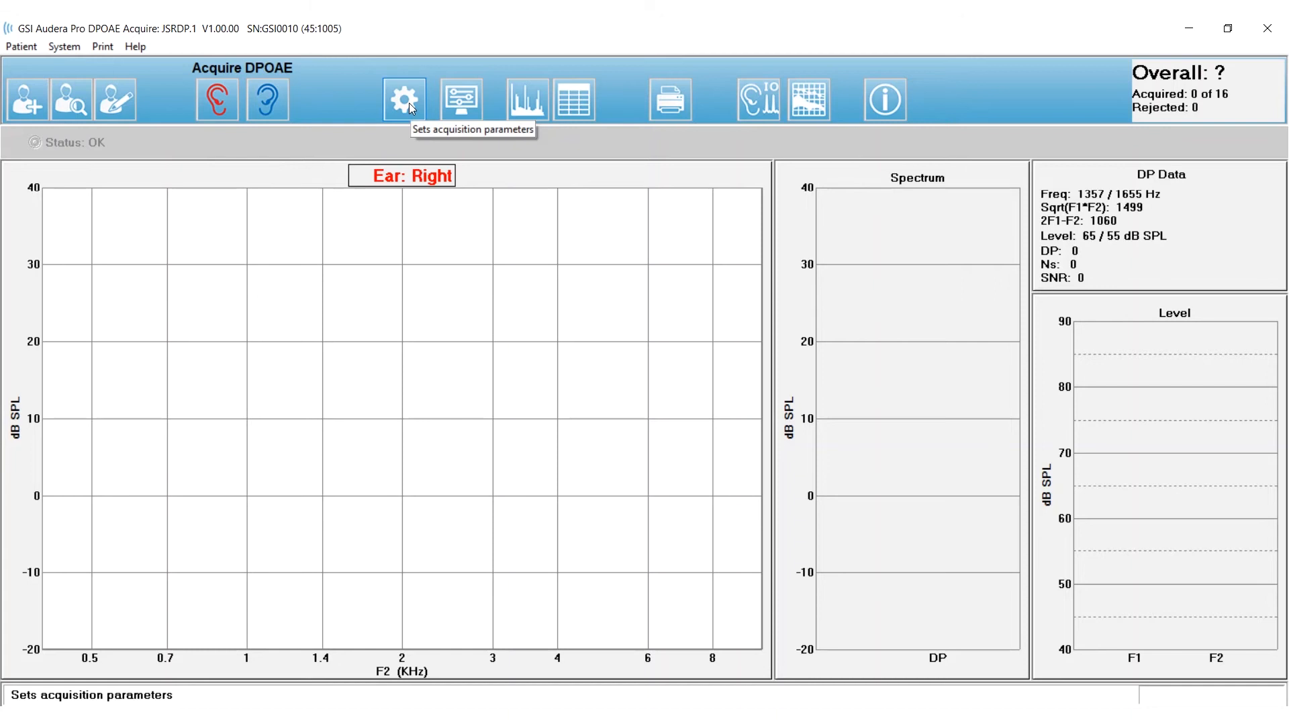
Bring up the acquisition parameter settings from the gear icon.
{"action": "left_click", "coordinate": [401, 100]}
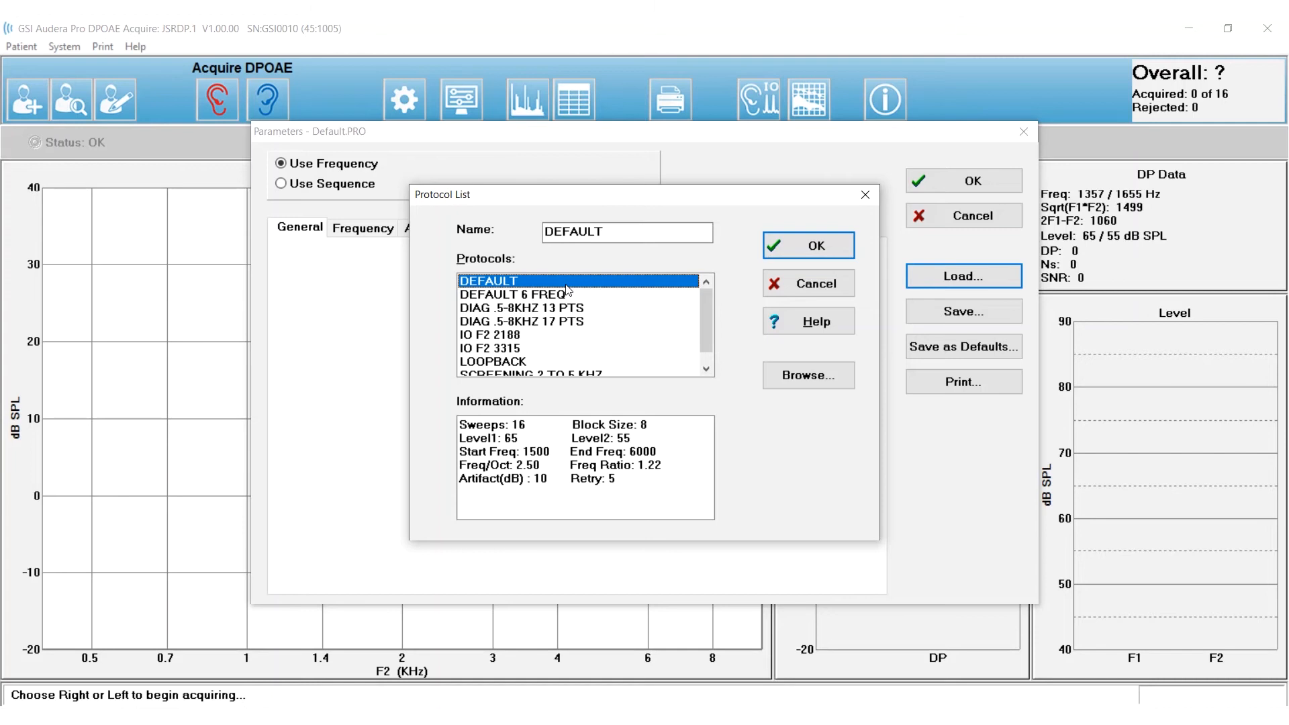
{"action": "left_click", "coordinate": [809, 244]}
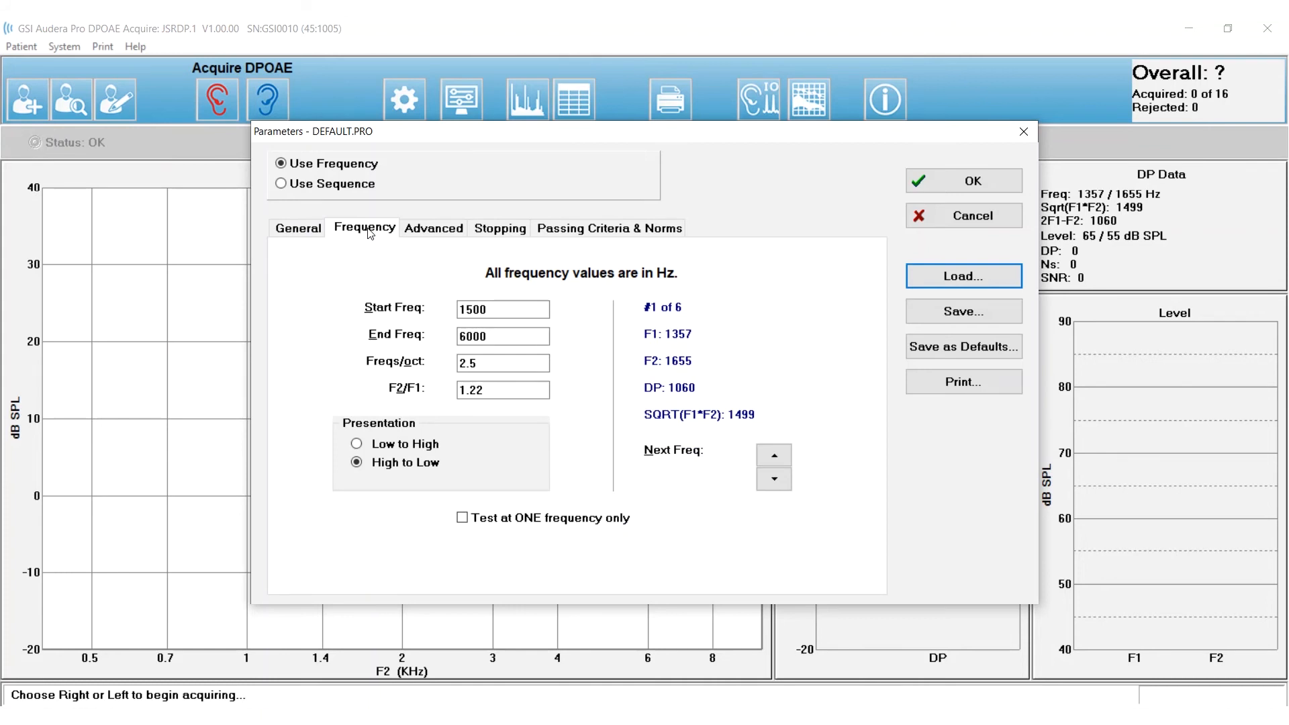
{"action": "mouse_move", "coordinate": [441, 374]}
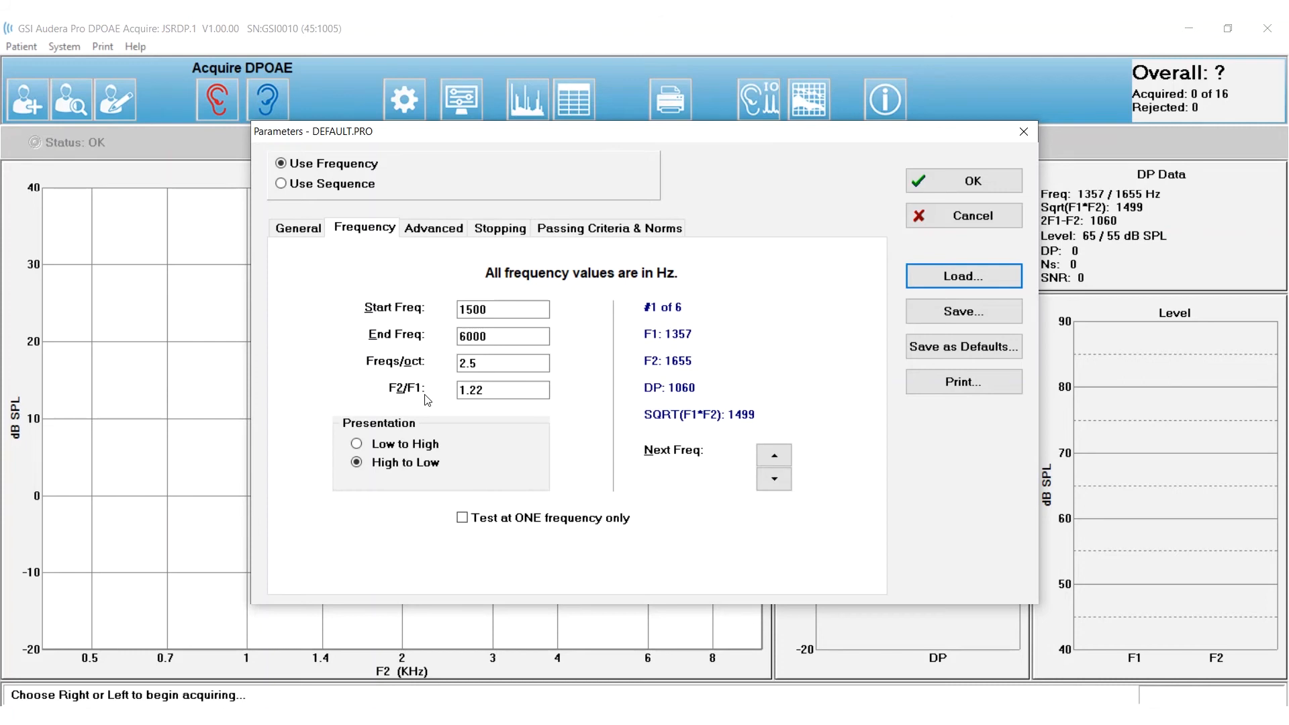
Show the Frequency settings: 1500–6000 Hz, 2.5 per octave, high to low.
{"action": "left_click", "coordinate": [499, 227]}
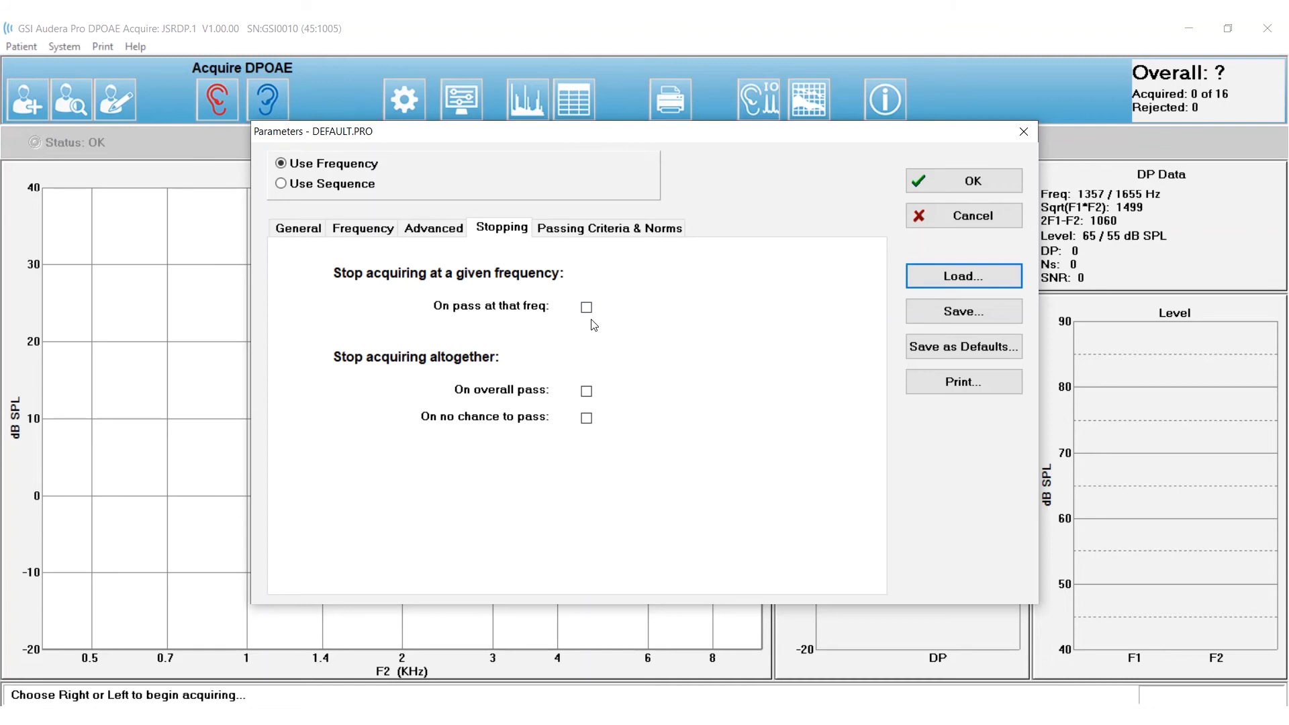
Show the Stopping rules with all three stop conditions unchecked.
{"action": "left_click", "coordinate": [964, 180]}
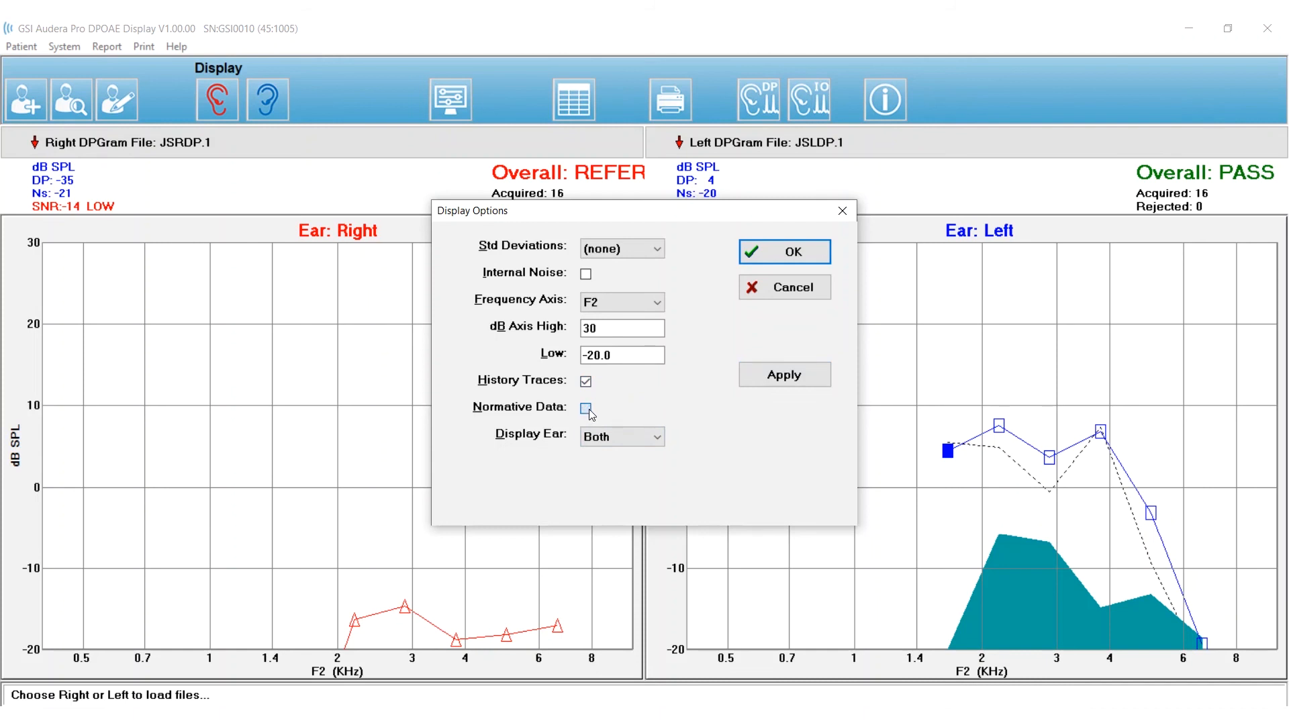
Enable Normative Data so gray normative bands appear on both ears' DPGrams.
{"action": "left_click", "coordinate": [585, 408]}
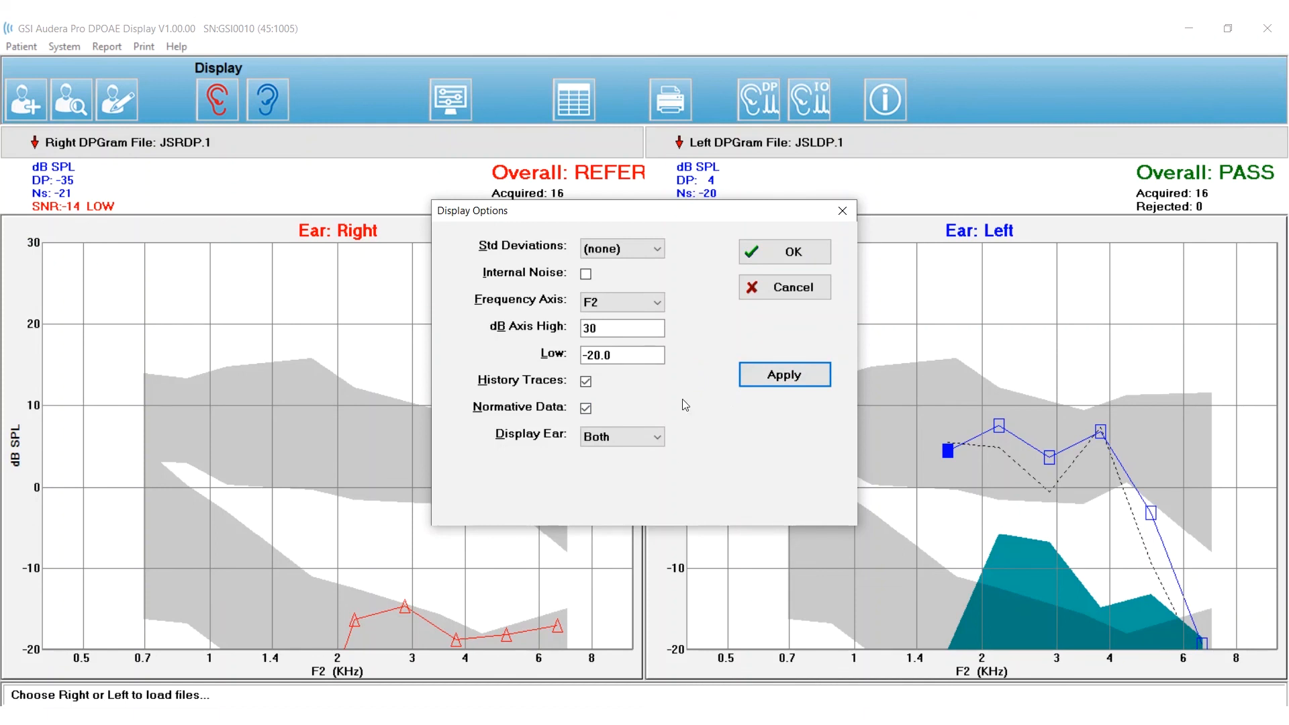